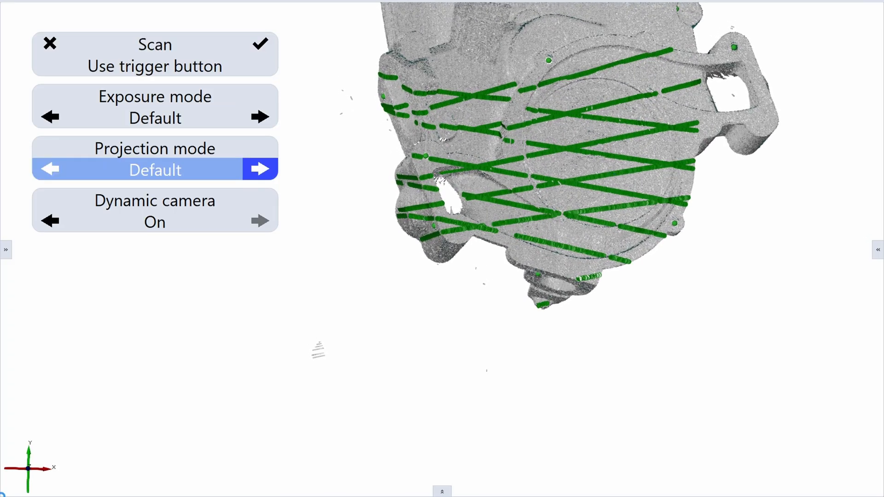
Step: Stop scanning to reach the Resume / Scan another side / Finish choices
{"action": "left_click", "coordinate": [260, 169]}
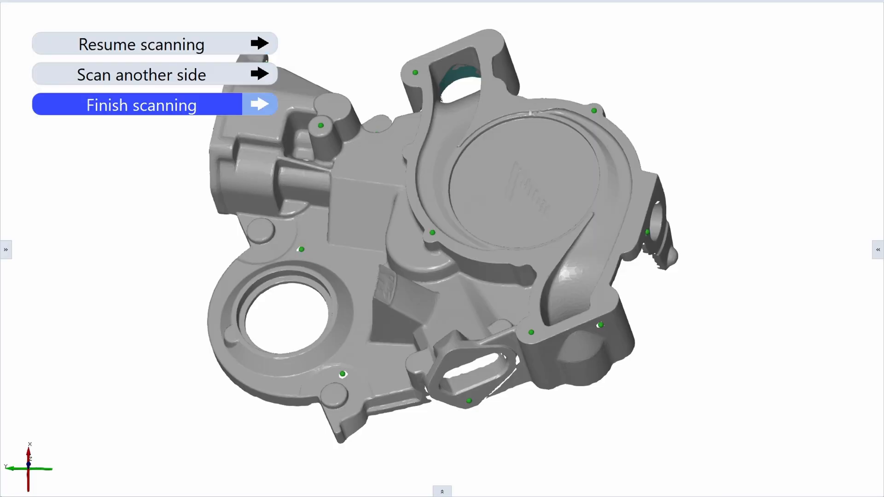
Step: Finish scanning and polygonize with Standard postprocessing and reference points filled
{"action": "left_click", "coordinate": [142, 104]}
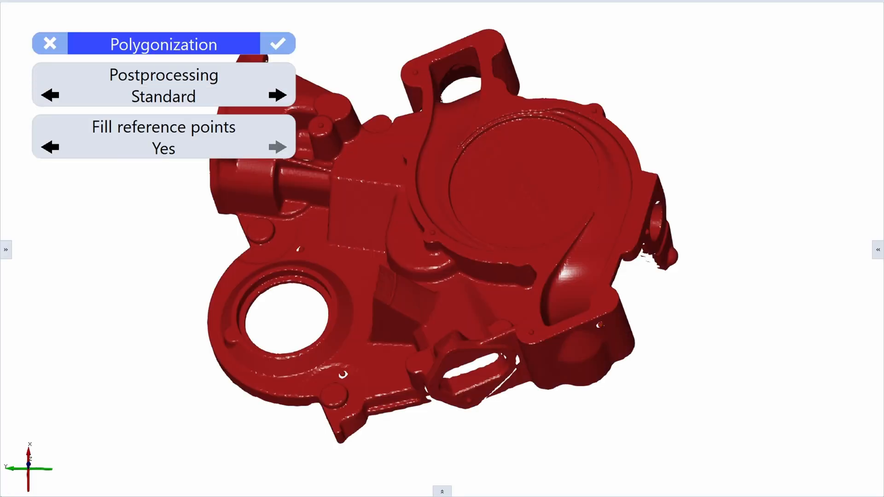
{"action": "left_click", "coordinate": [279, 44]}
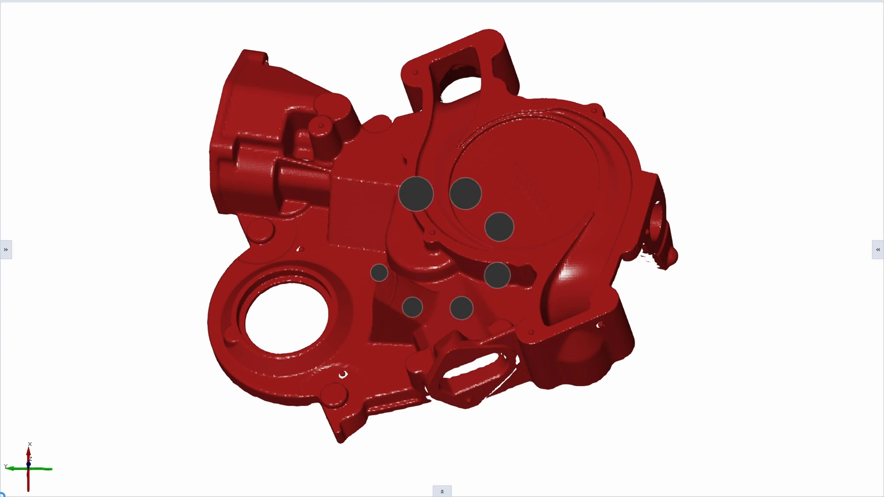